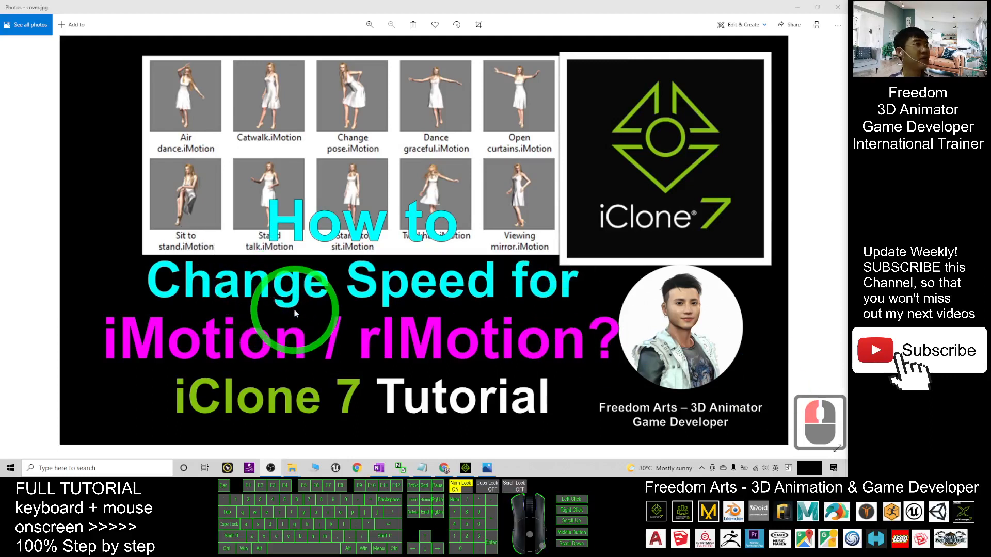
mouse_move(288, 290)
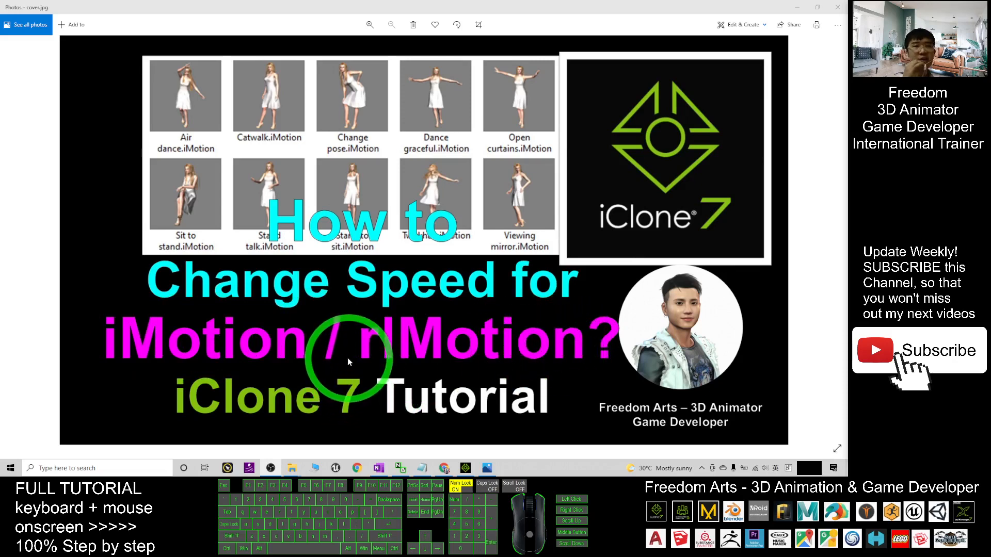
mouse_move(348, 372)
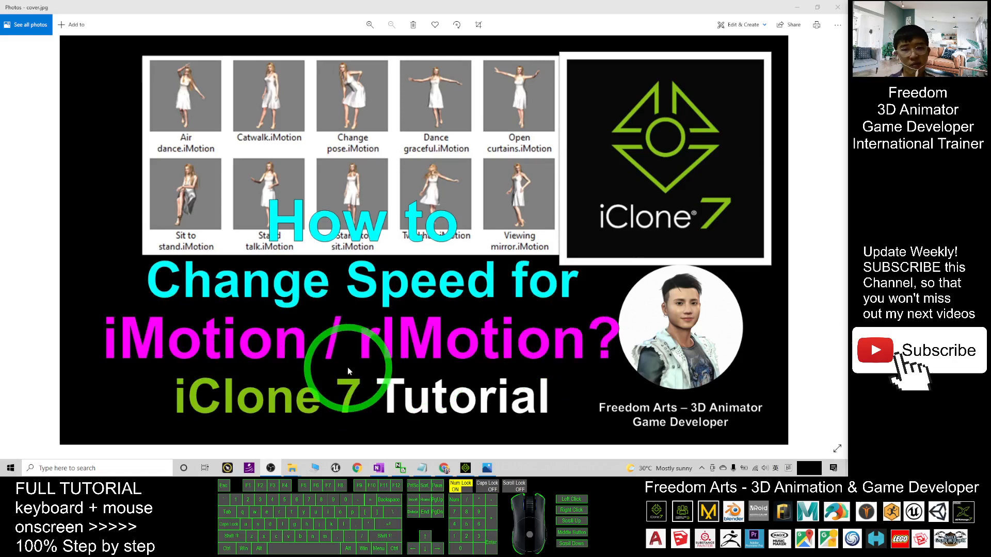
- Bring iClone 7 forward and browse the Avatar templates to the 00_CC Character folder for Christian
click(465, 468)
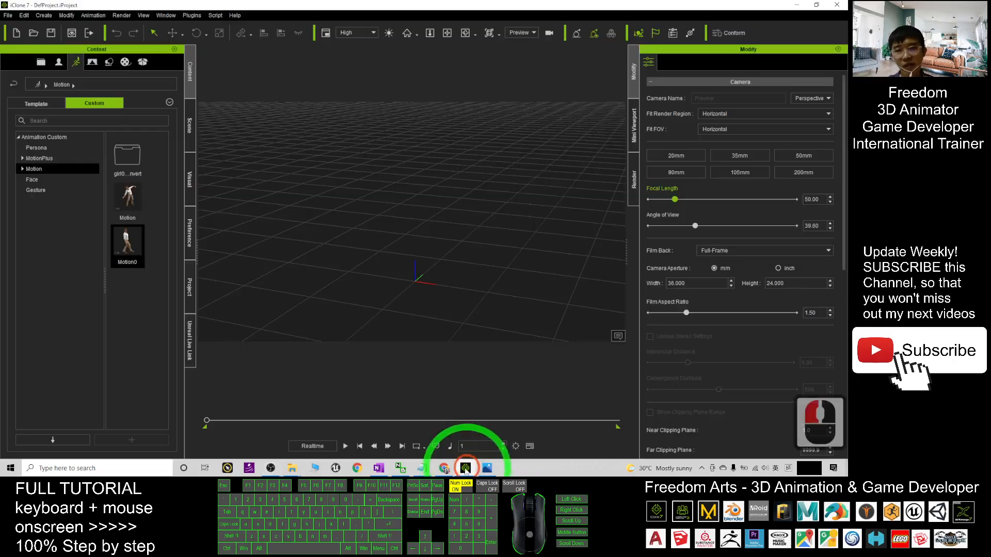
click(36, 62)
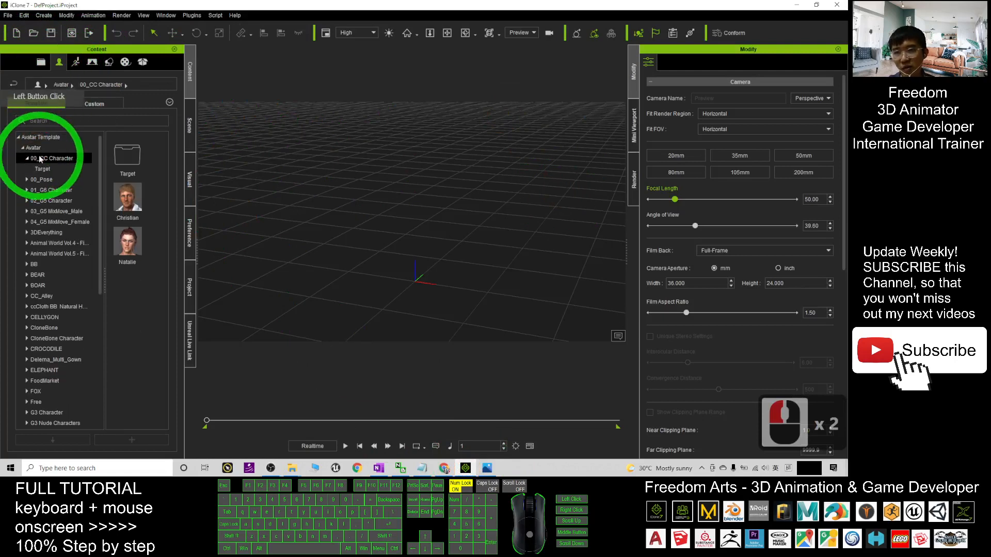
click(46, 158)
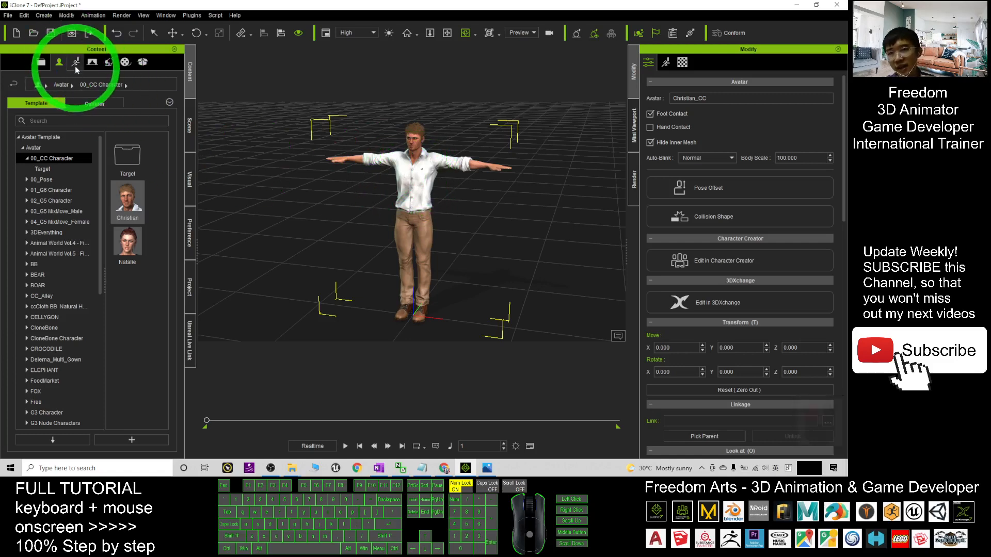
- Browse the template Motion library to Heidi's Perform folder and apply Air dance to Christian
click(75, 62)
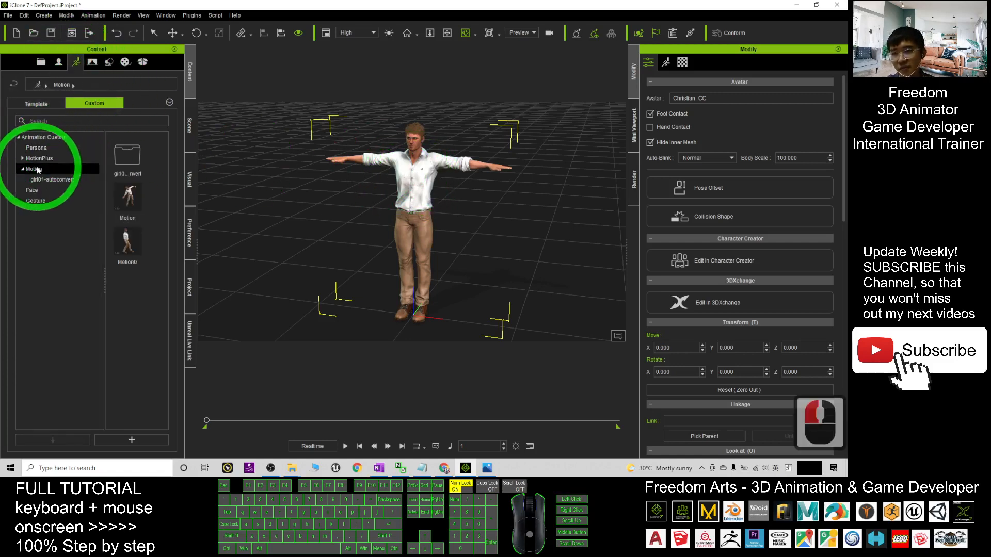
click(36, 102)
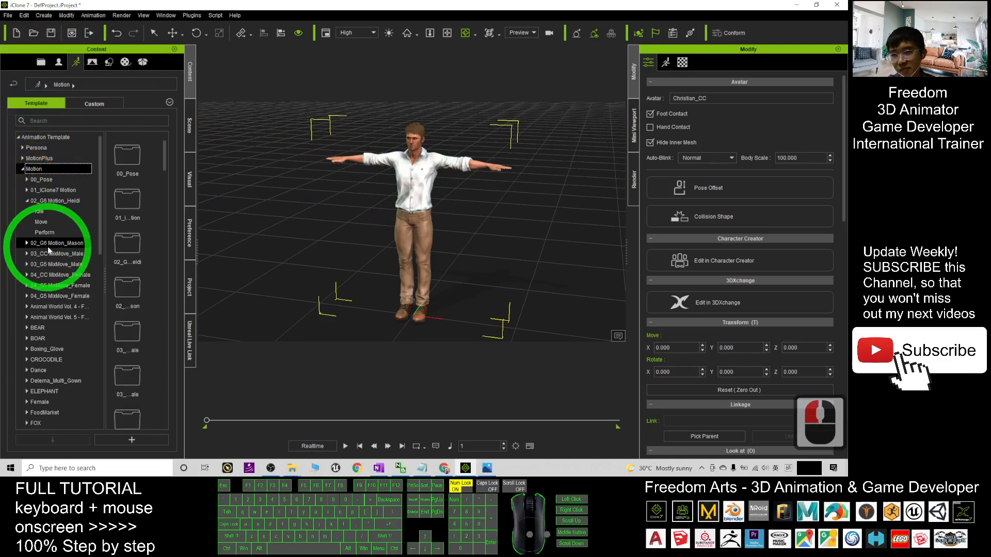
click(37, 210)
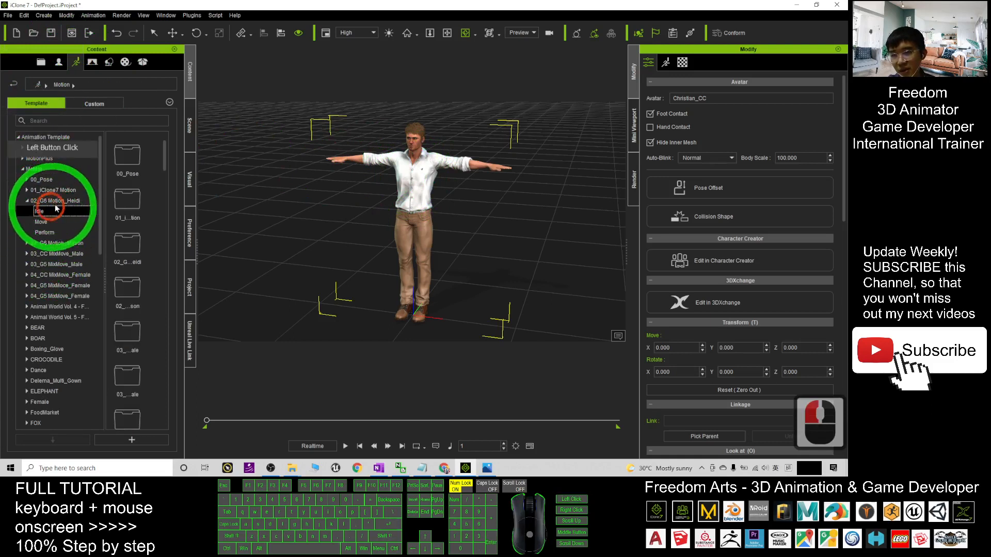
double_click(54, 200)
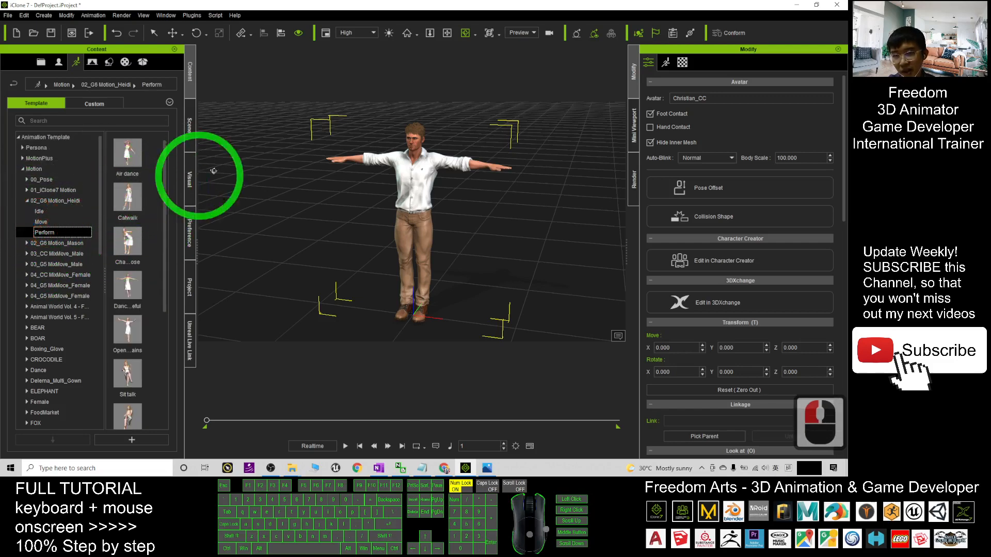
drag(127, 152, 408, 190)
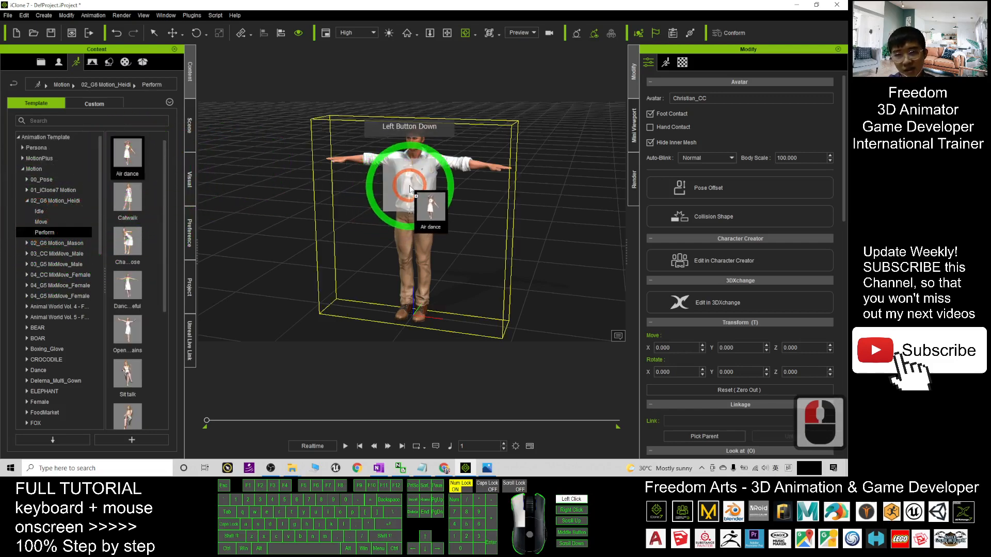
- Preview the Air dance playback on Christian, then stop and rewind to the start
click(345, 447)
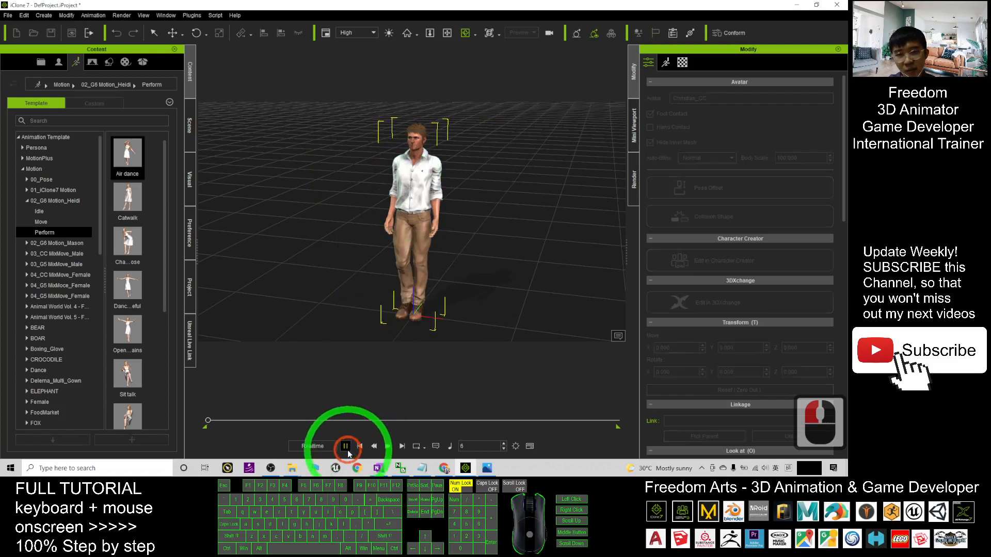
click(344, 446)
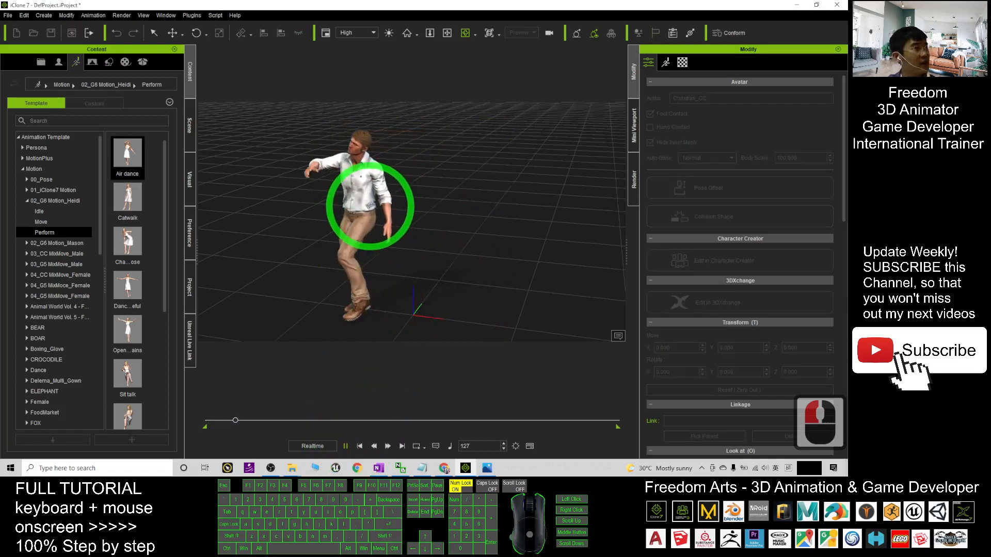
click(360, 446)
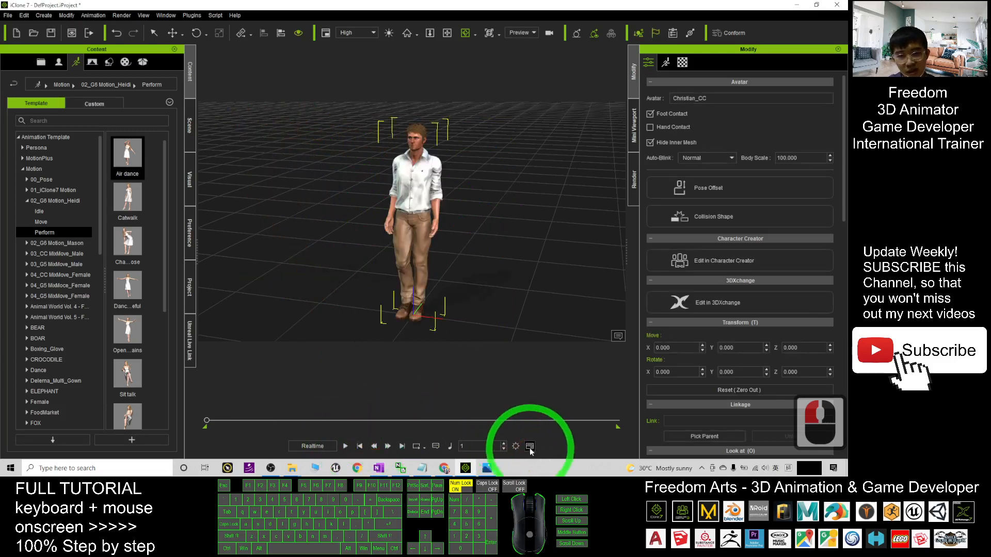
- Show the timeline with Christian's Air dance clip and replay the animation twice, rewinding to frame 1
click(529, 445)
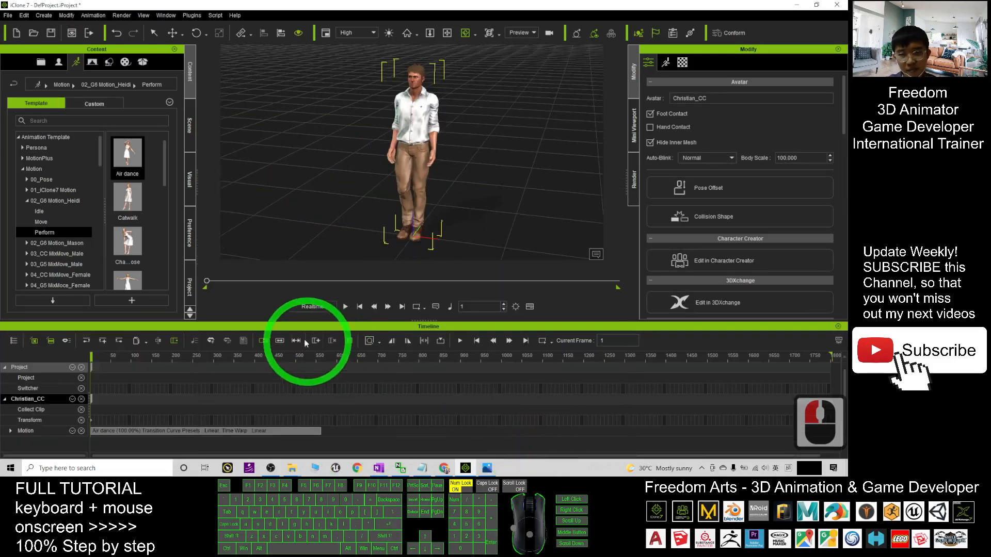
click(370, 340)
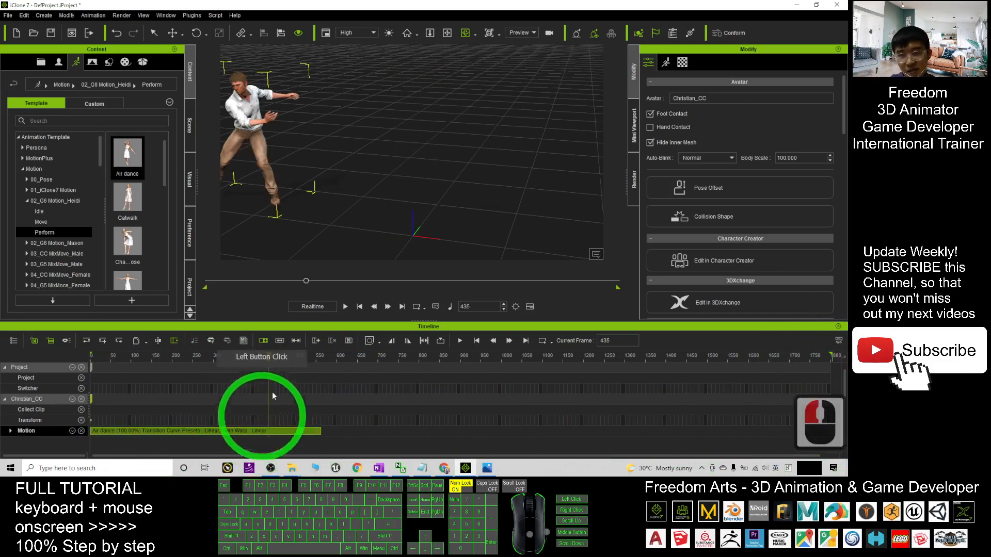
click(359, 307)
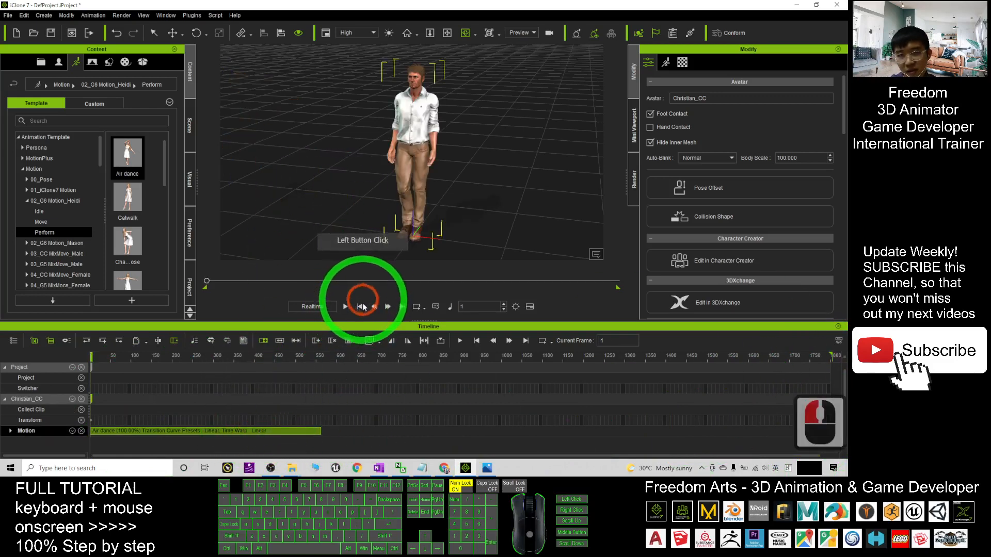
click(344, 307)
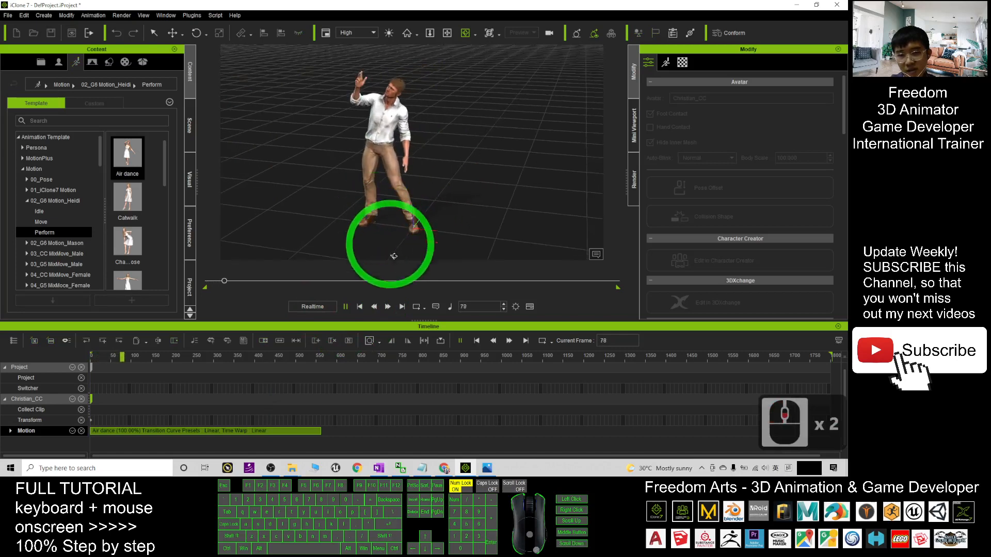
click(360, 307)
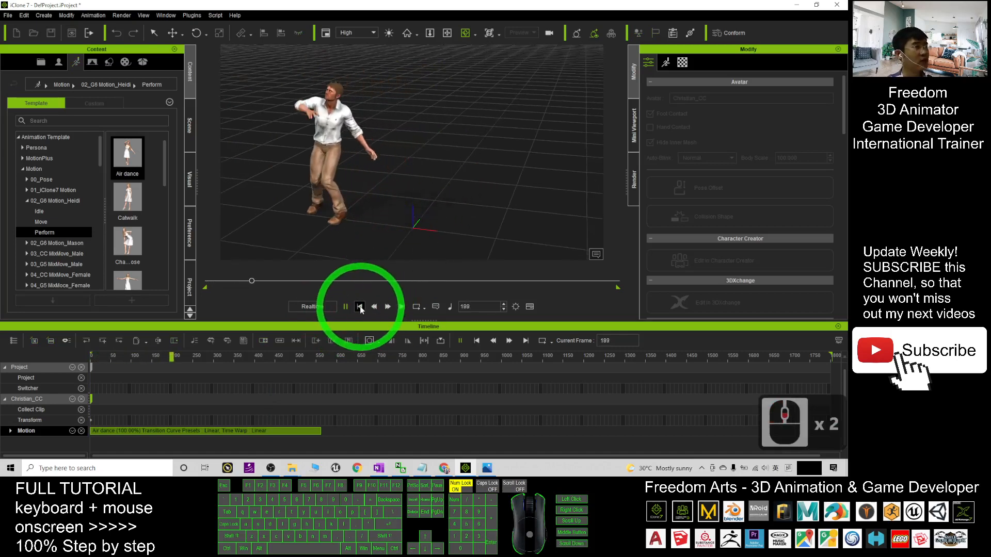
click(359, 306)
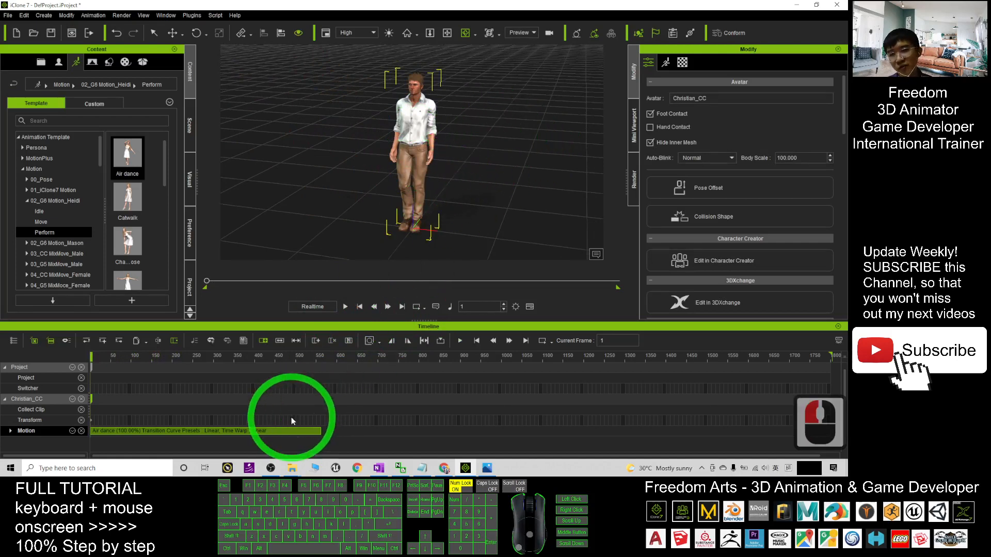
- Set the Air dance clip's speed to 400% via Set Speed and apply it
right_click(291, 420)
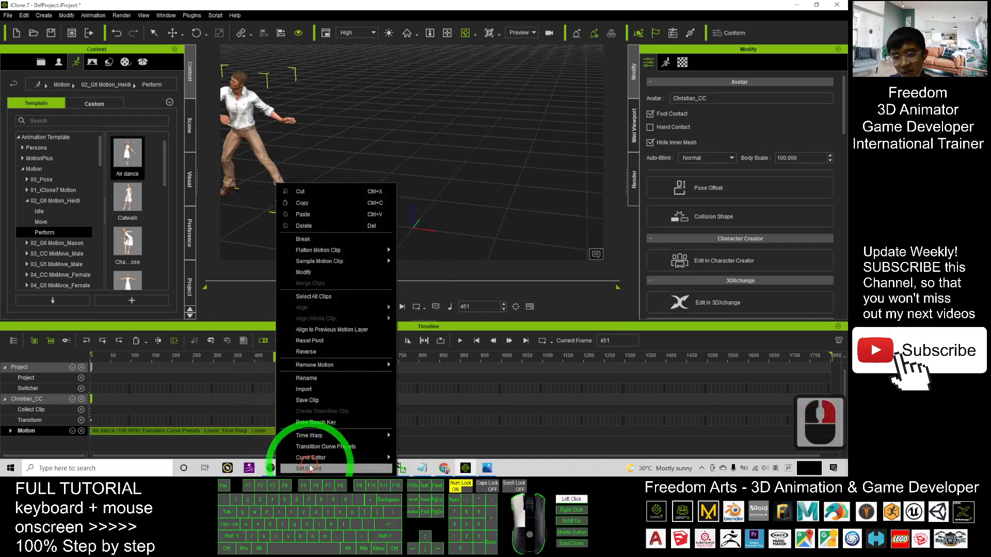
click(307, 468)
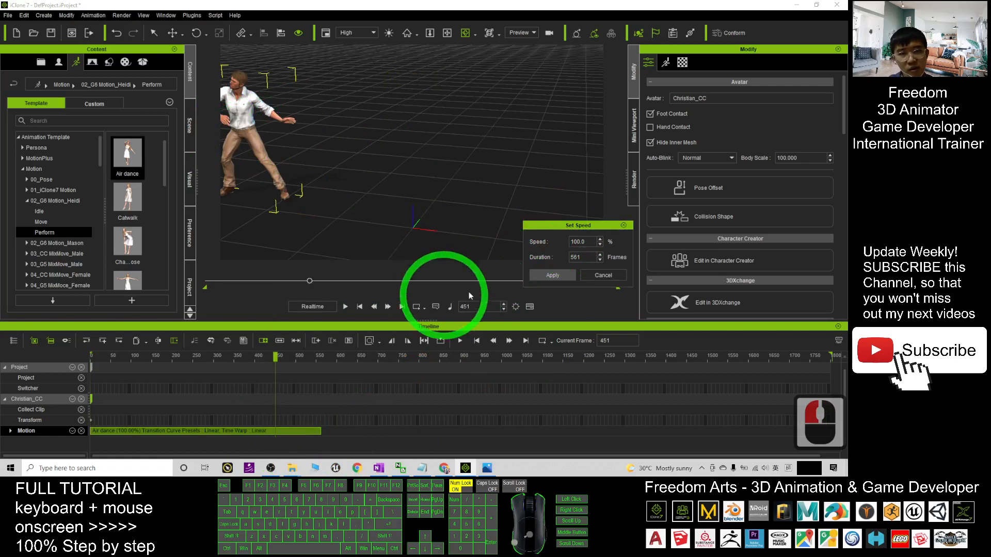
click(577, 241)
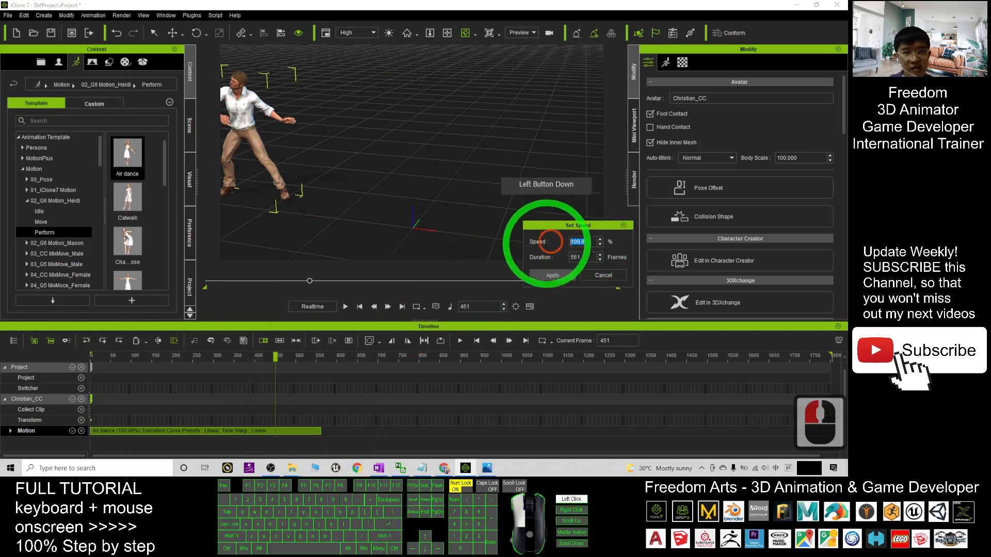
text(40)
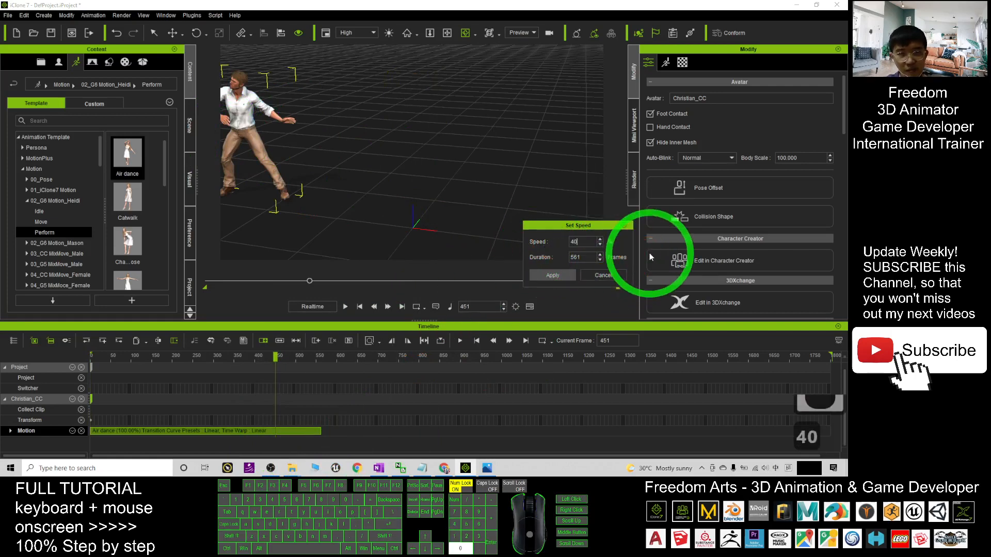
text(400)
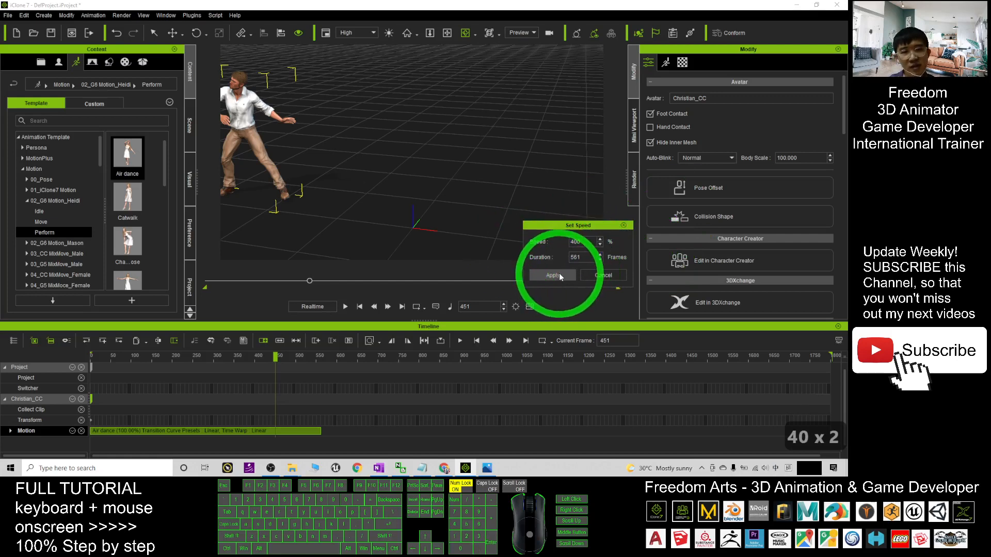
click(552, 275)
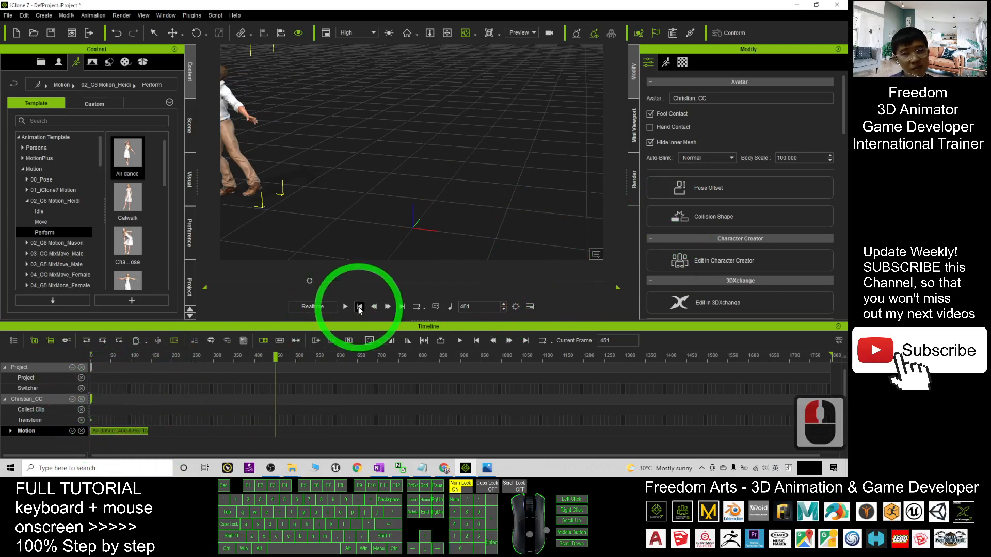
- Play the 400% Air dance from the first frame, stopping and restarting it
click(360, 307)
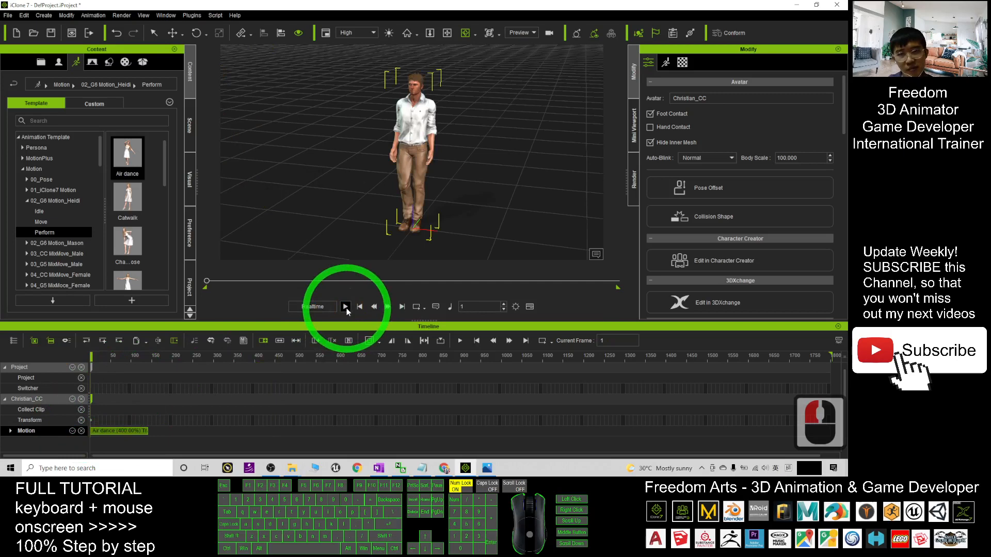
click(345, 306)
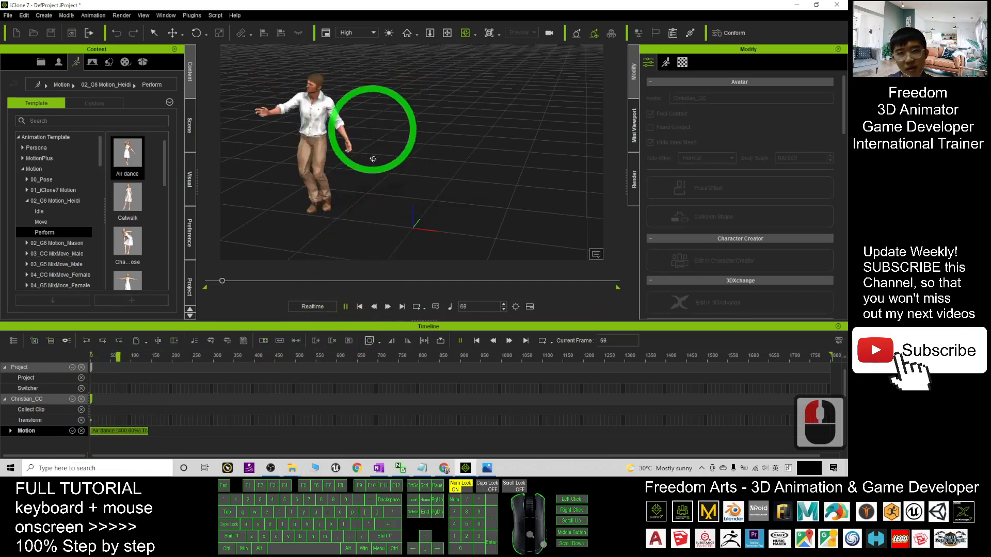
click(359, 306)
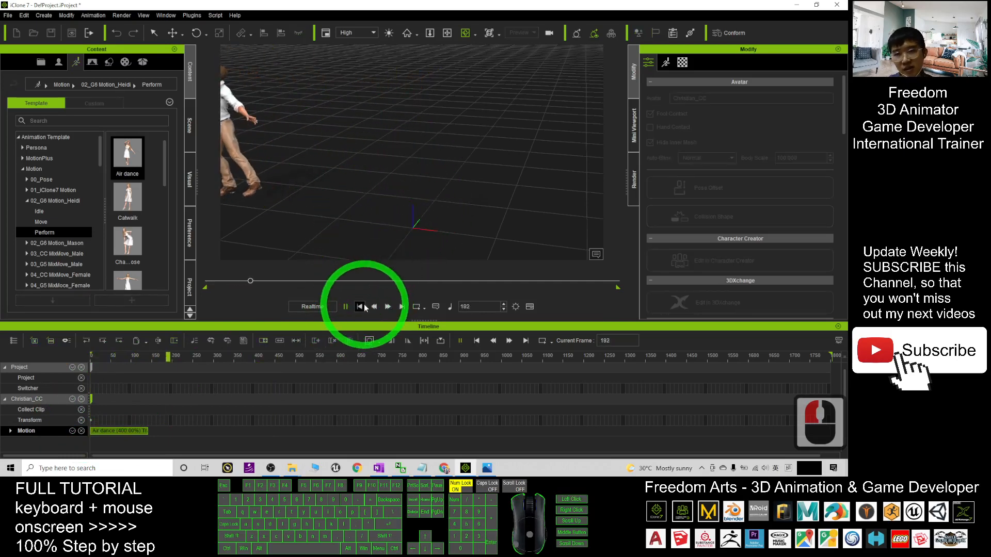
click(359, 306)
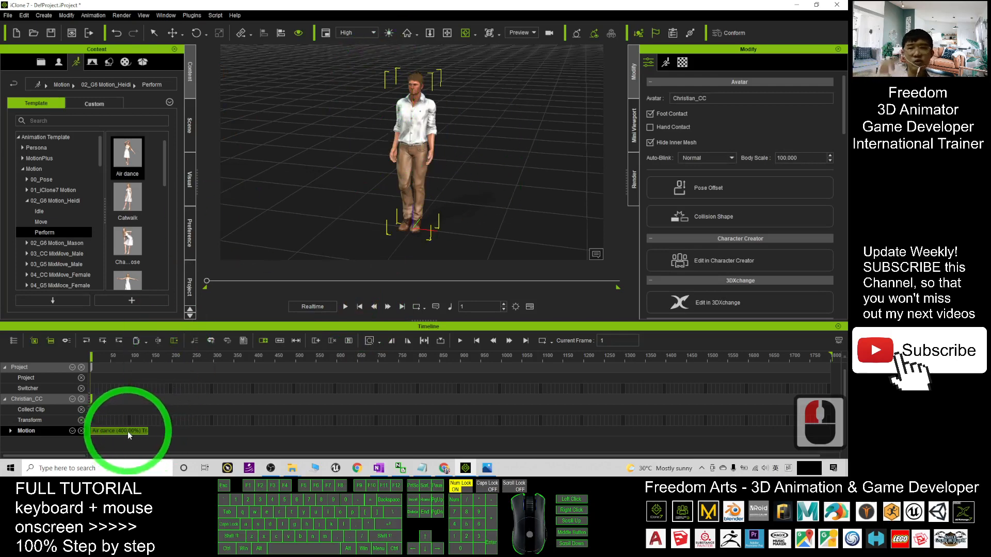
mouse_move(115, 446)
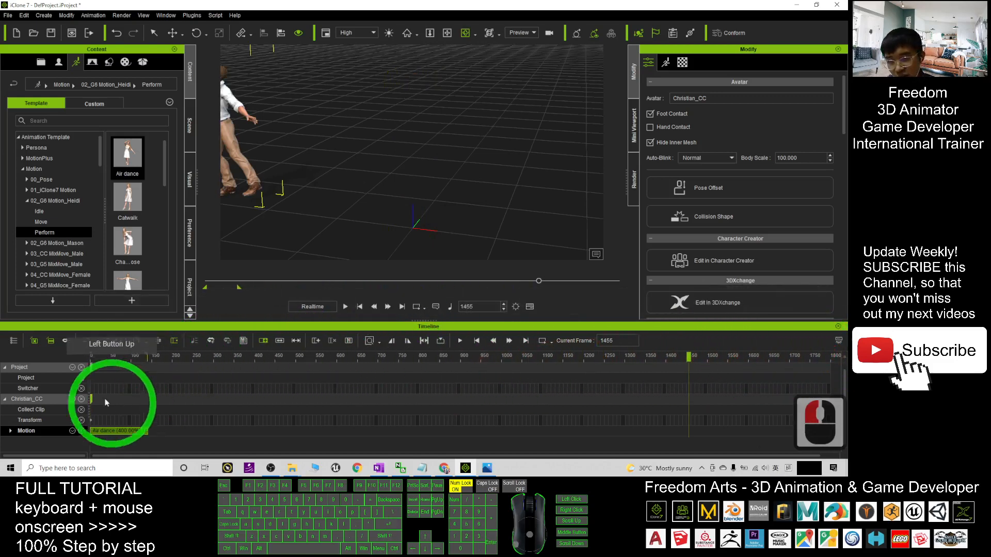
click(345, 306)
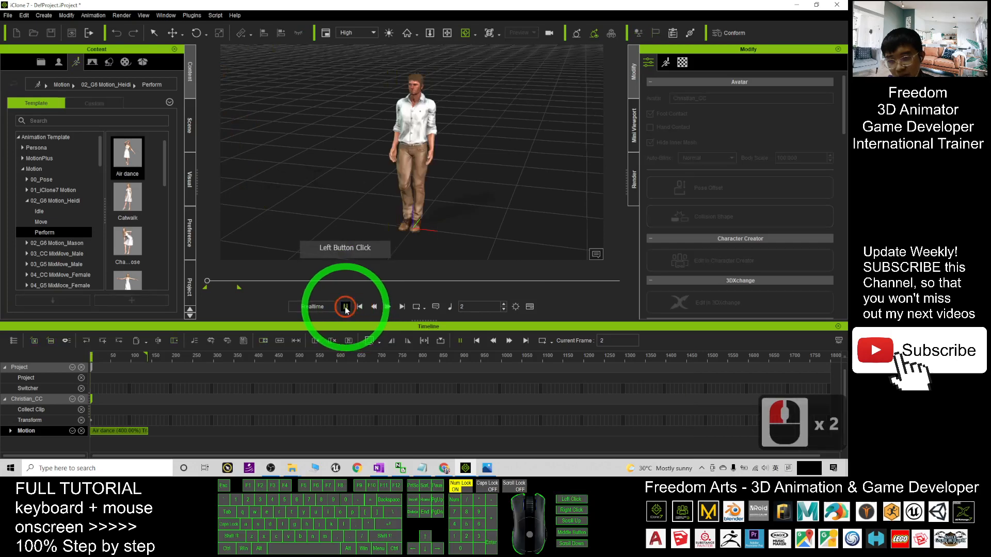
click(345, 306)
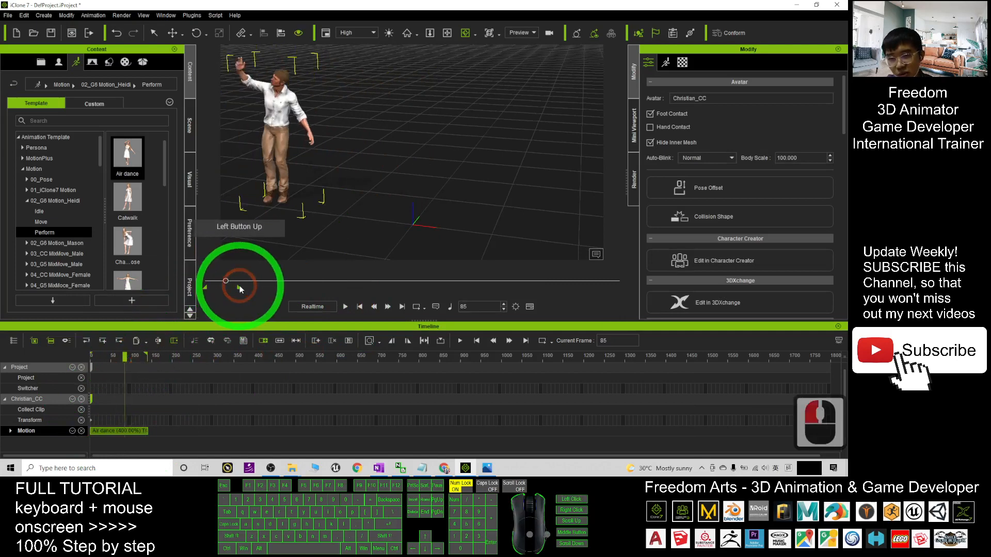
- Scrub to a later pose, replay from the start, pause, and turn the view to centre the avatar
click(240, 291)
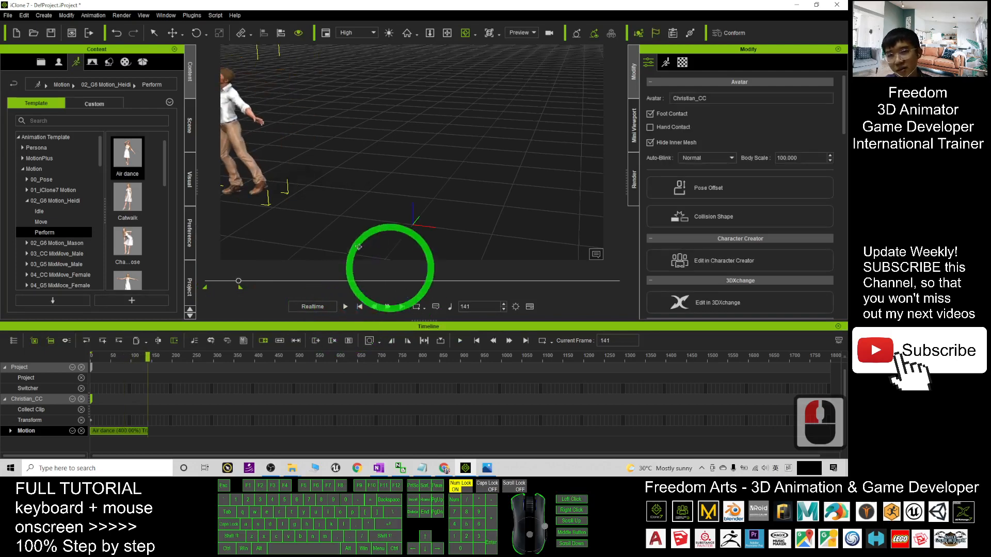
click(359, 307)
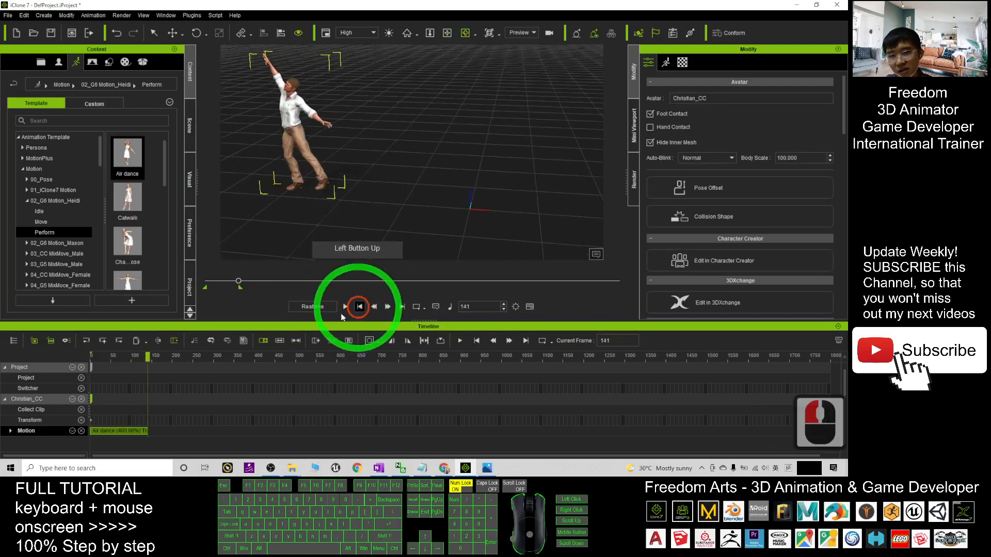
click(359, 307)
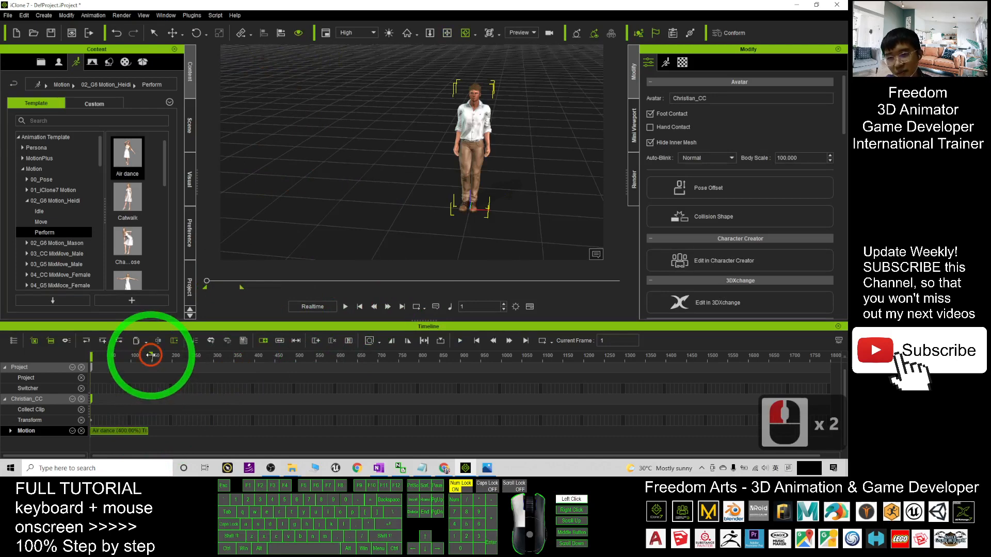
click(345, 306)
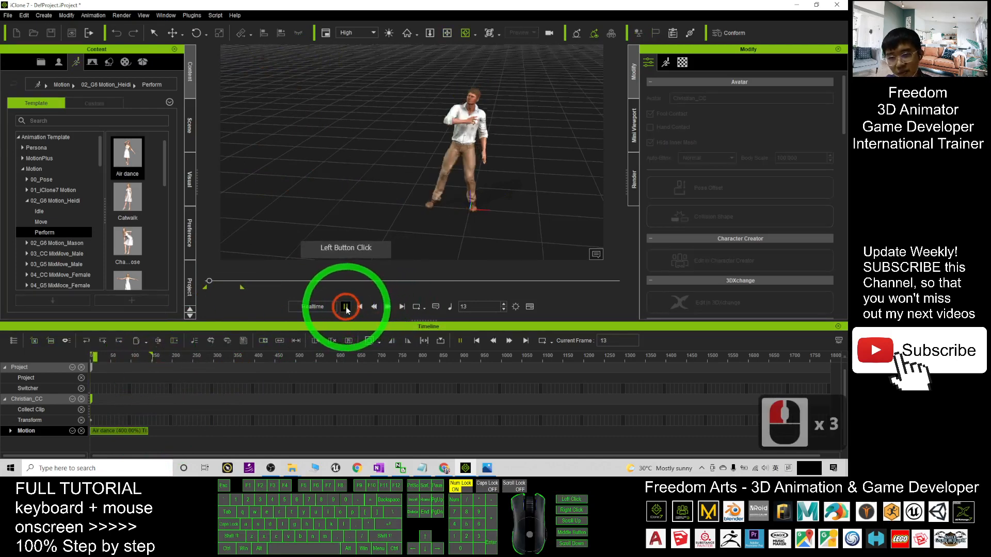
click(344, 307)
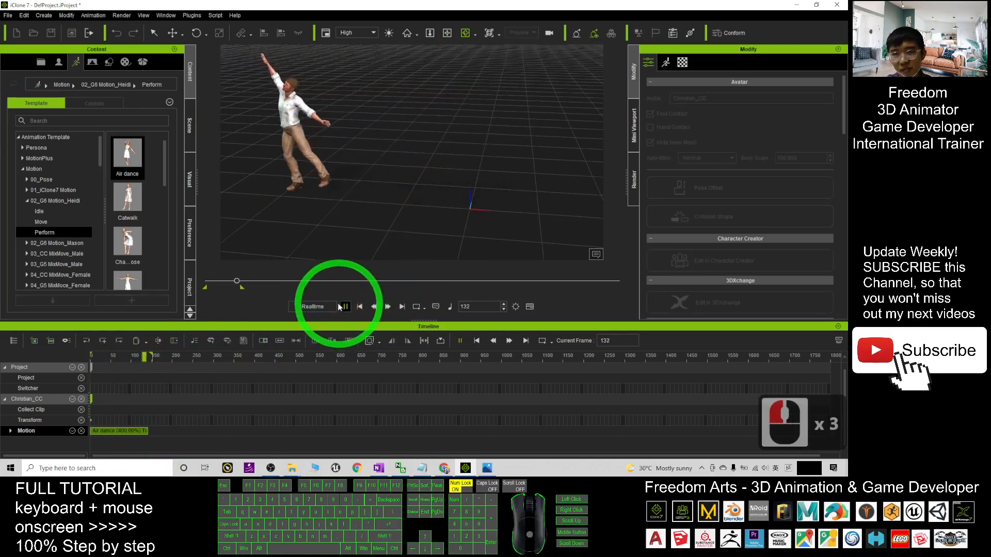
click(345, 306)
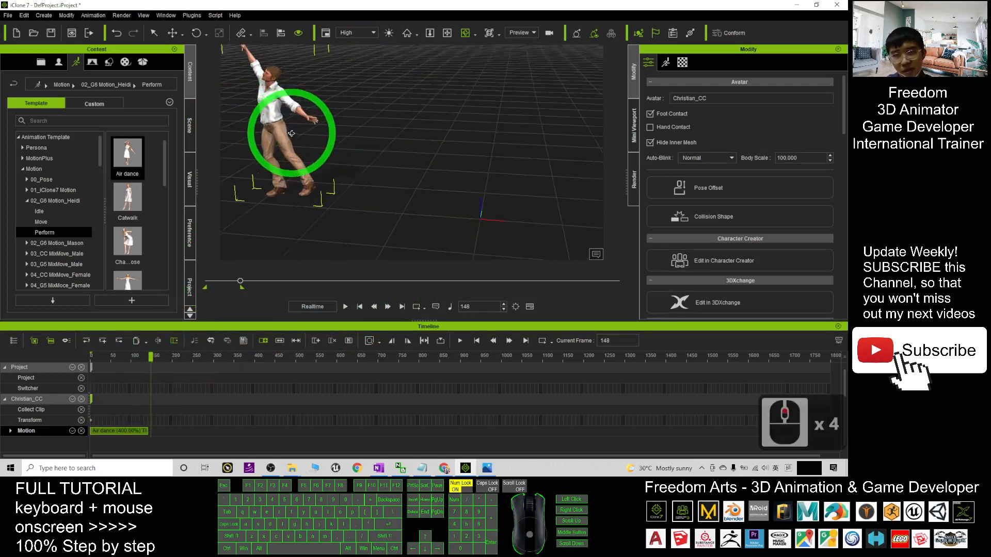
drag(291, 132, 428, 162)
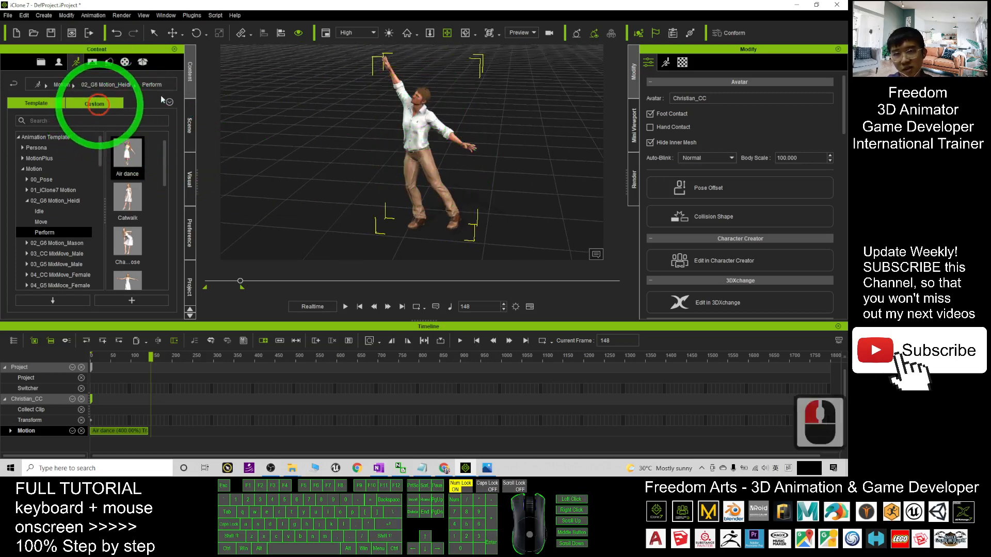
- Save the current sped-up dance into the custom Motion library as Motion1
click(95, 104)
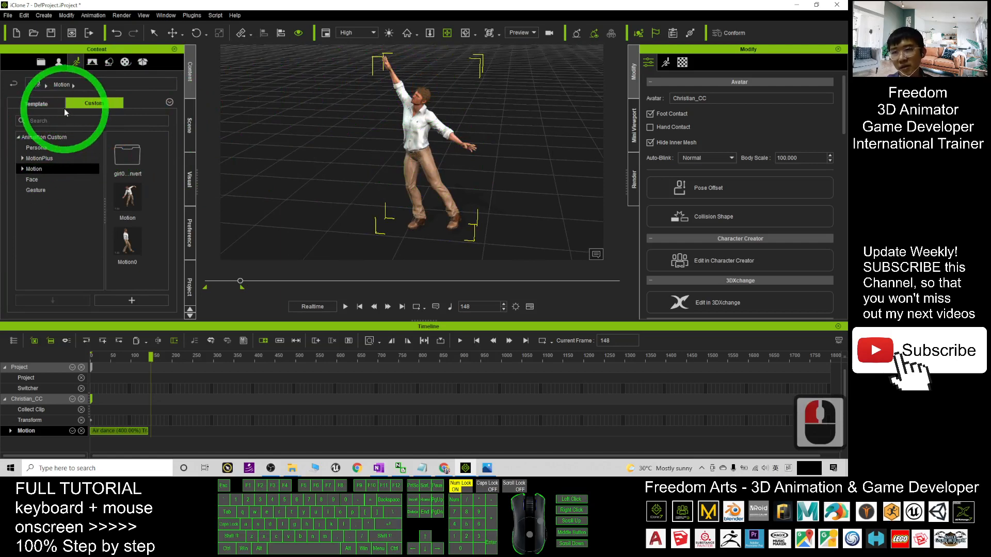
click(94, 104)
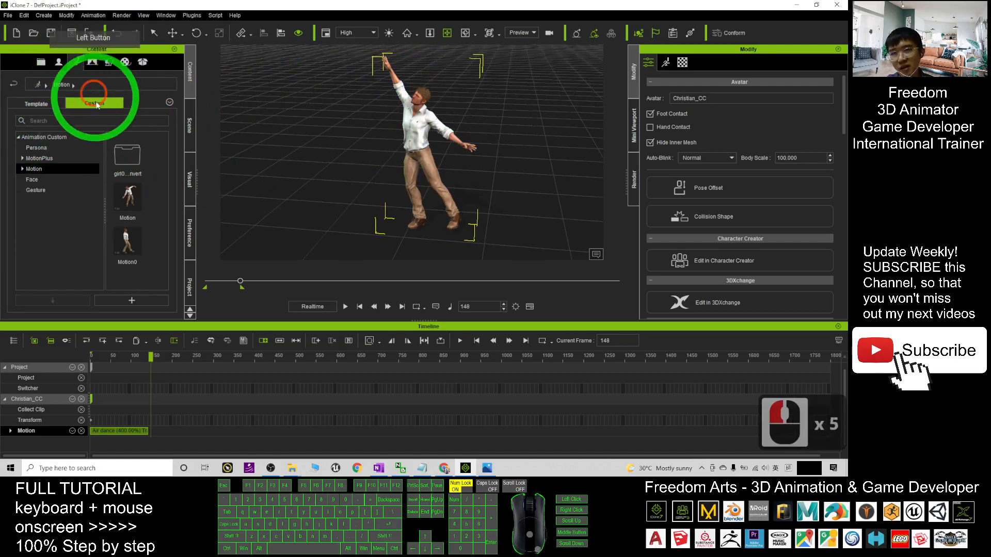
click(33, 169)
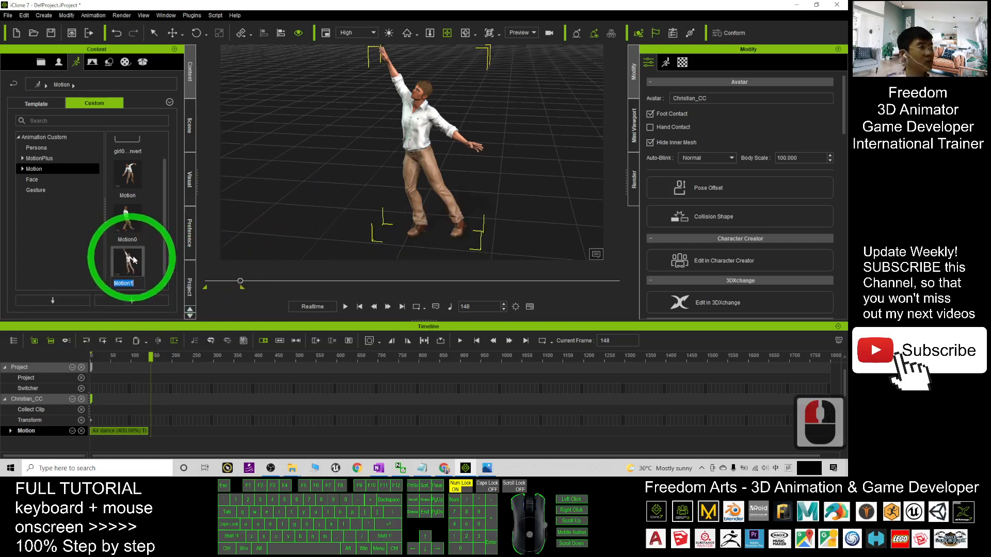
click(127, 262)
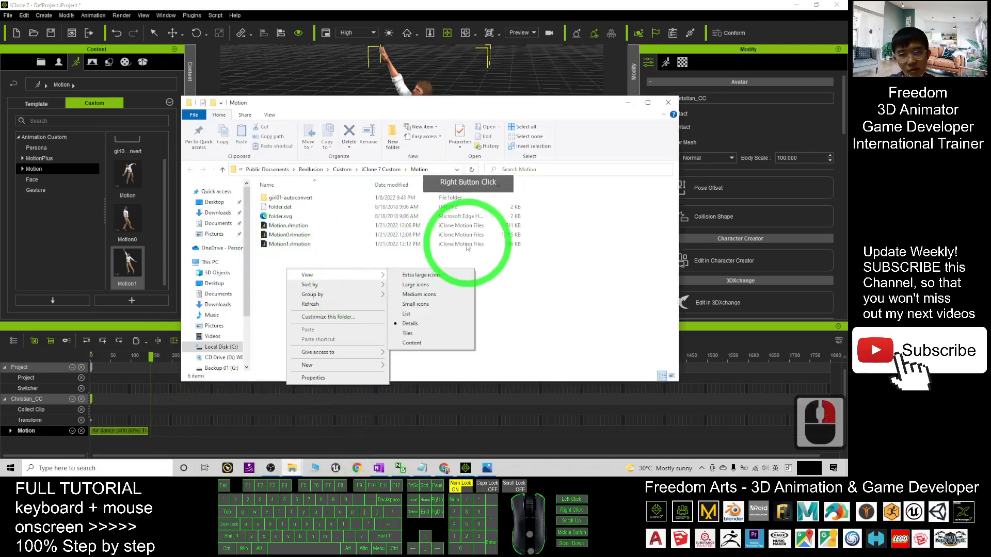
- View the Custom Motion folder's files as large thumbnails in Explorer
click(419, 274)
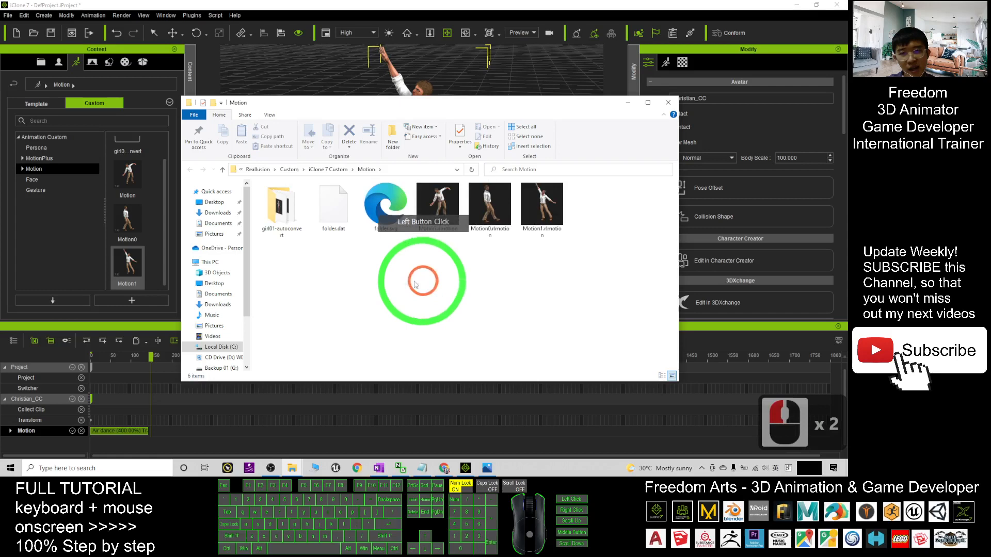
click(541, 203)
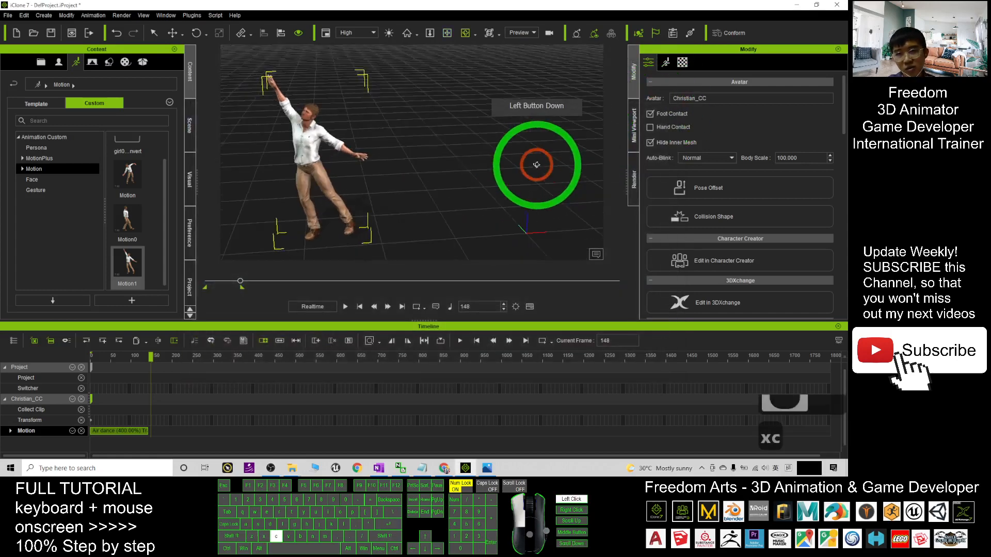
- Start a new project and add the Gwynn avatar from the 02_G5 Character templates
click(14, 32)
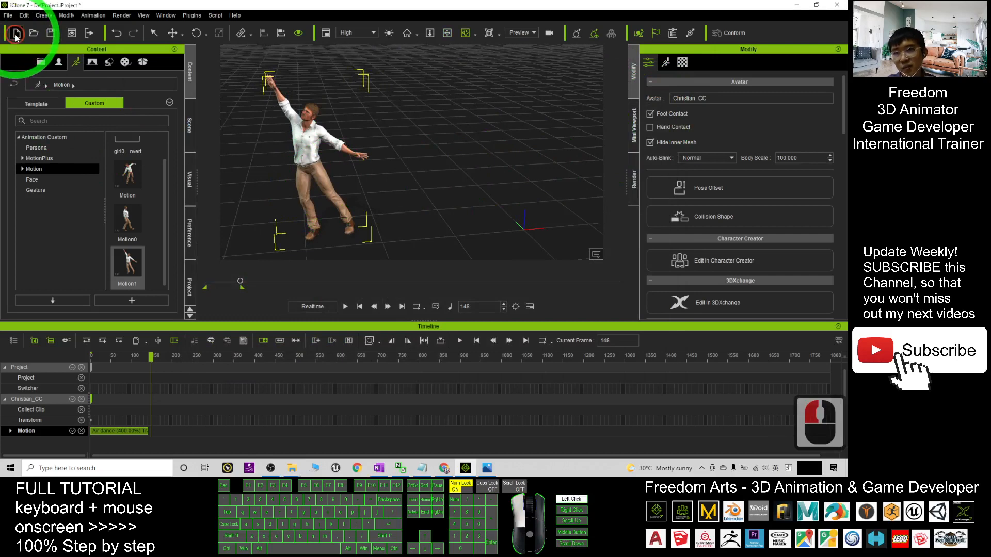
click(13, 32)
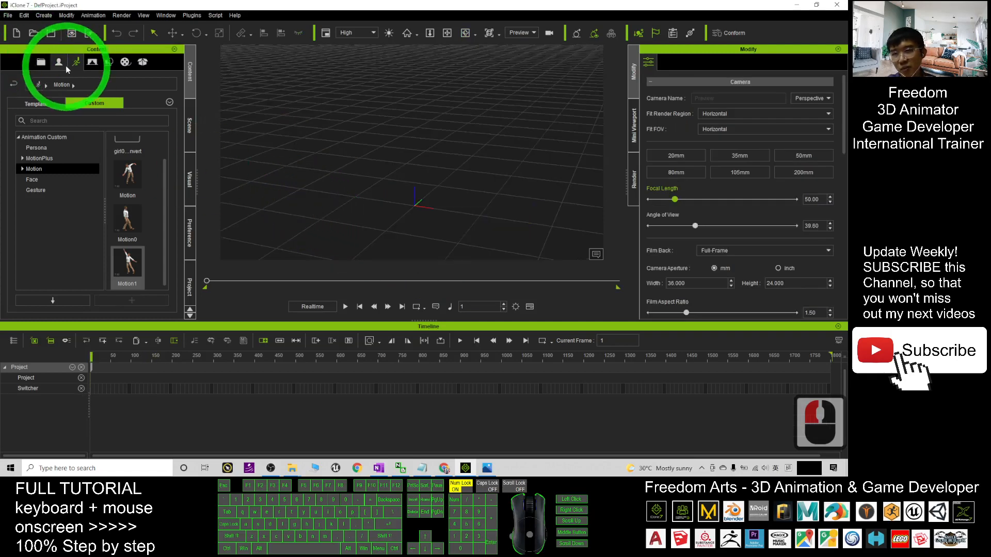
click(57, 62)
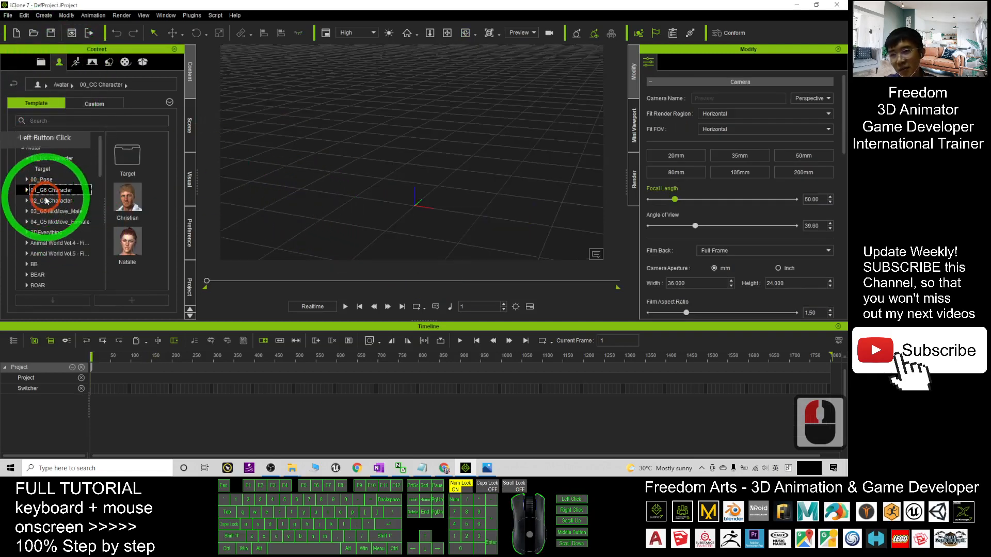
double_click(52, 200)
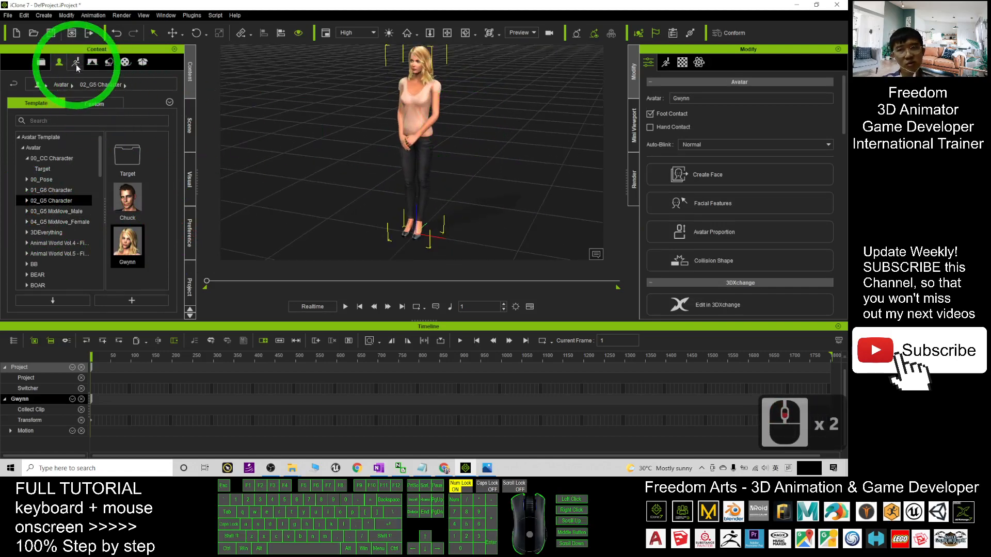
- Apply the custom Motion1 clip to Gwynn and play it
double_click(73, 62)
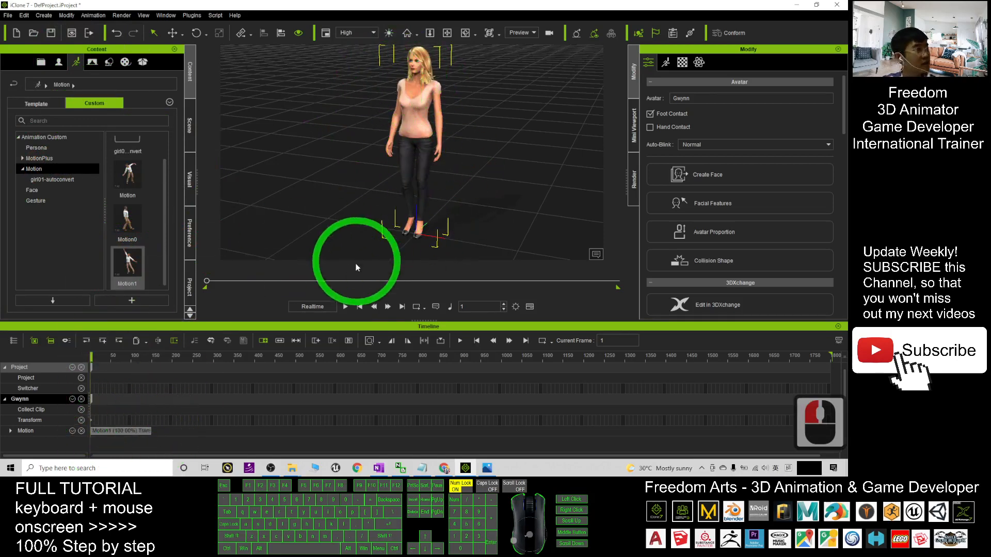
click(344, 306)
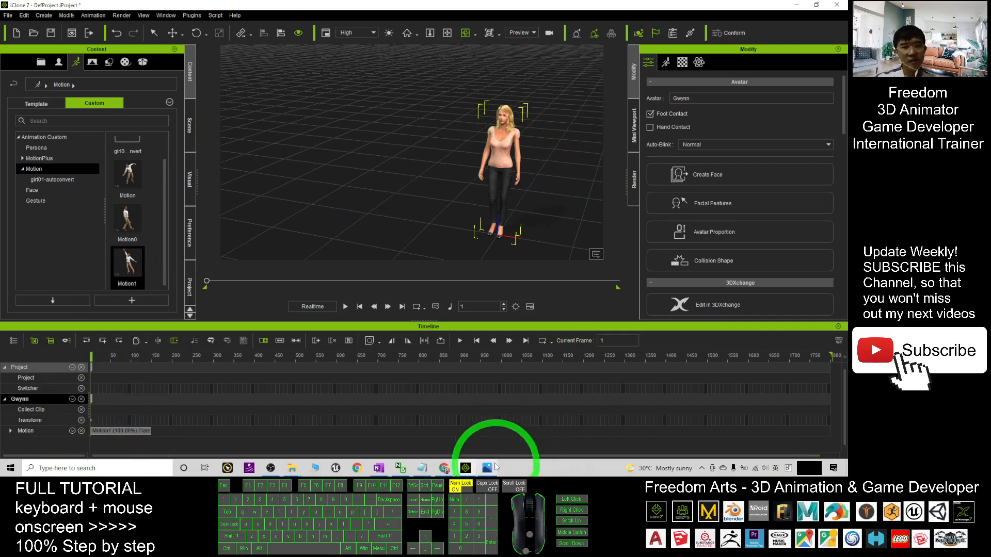
click(487, 468)
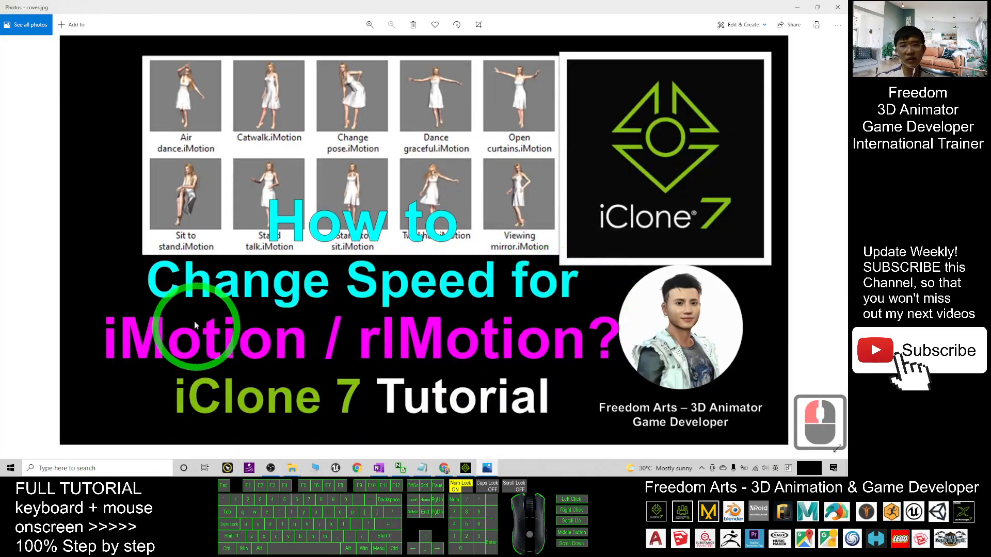
mouse_move(443, 346)
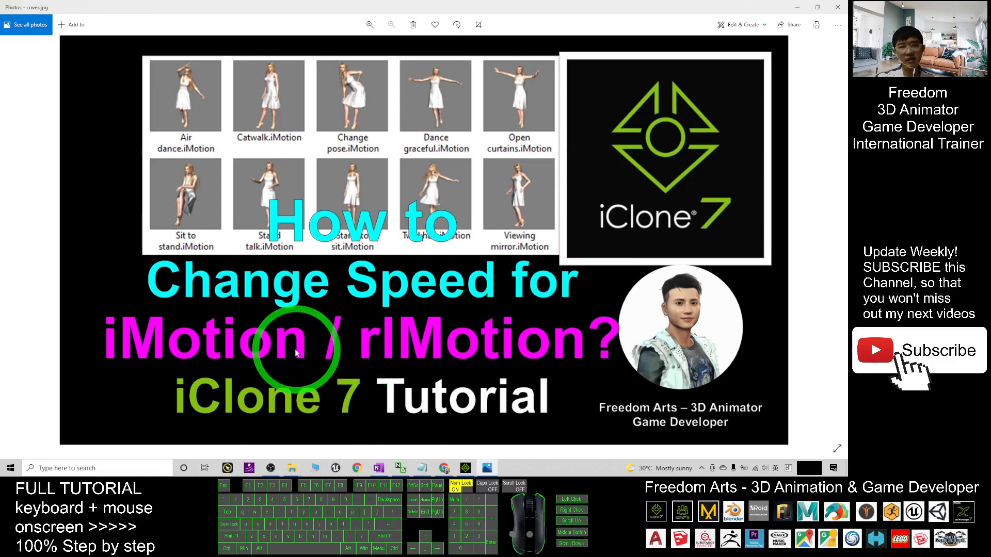
mouse_move(464, 340)
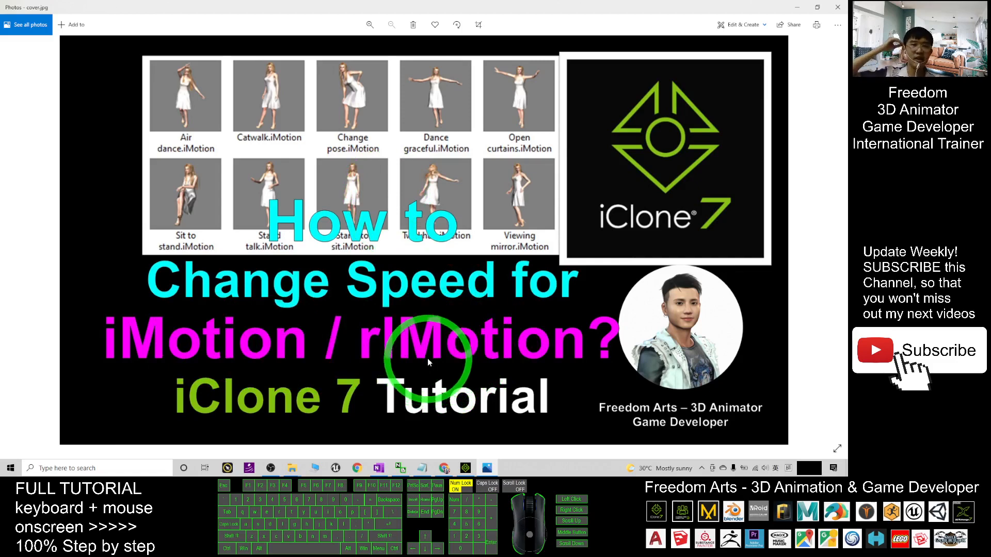
mouse_move(447, 340)
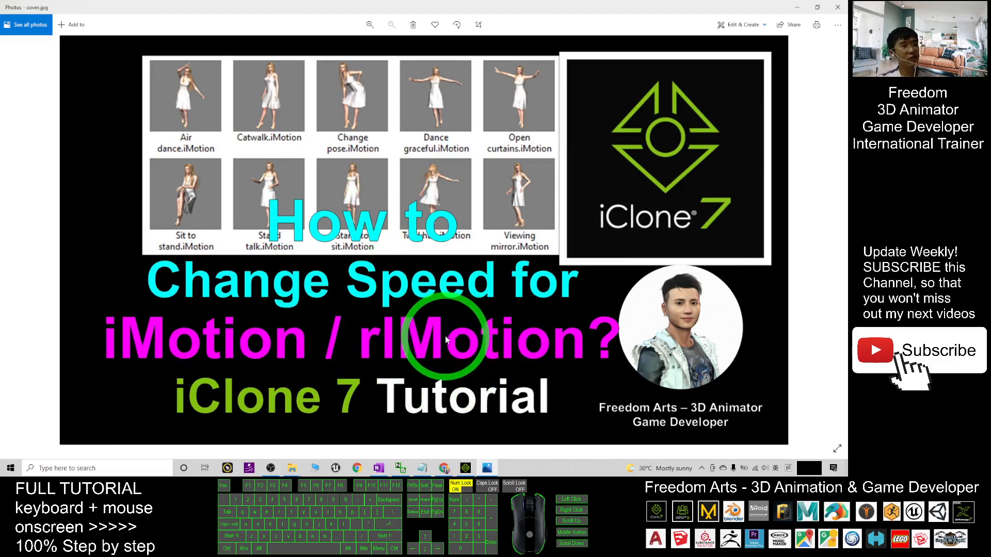
click(370, 314)
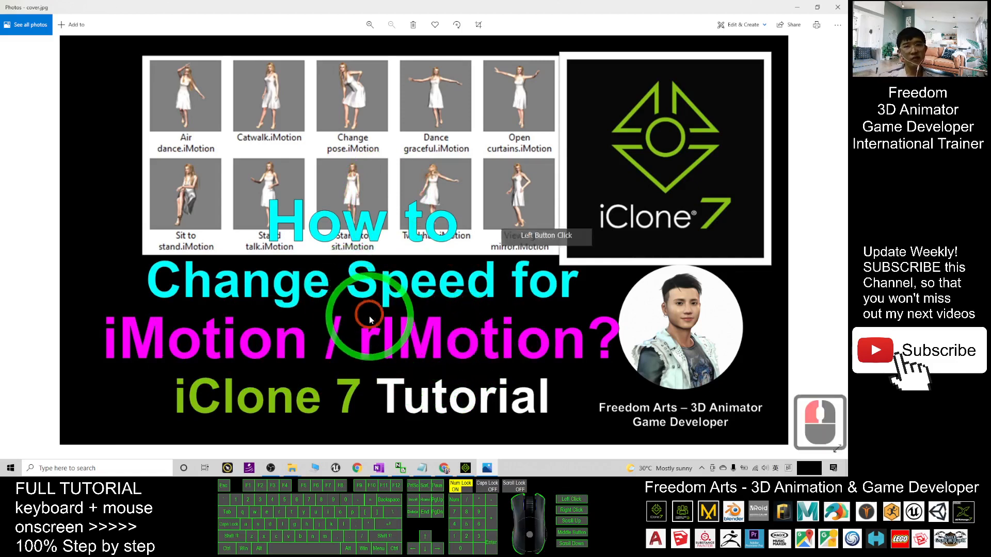
click(465, 466)
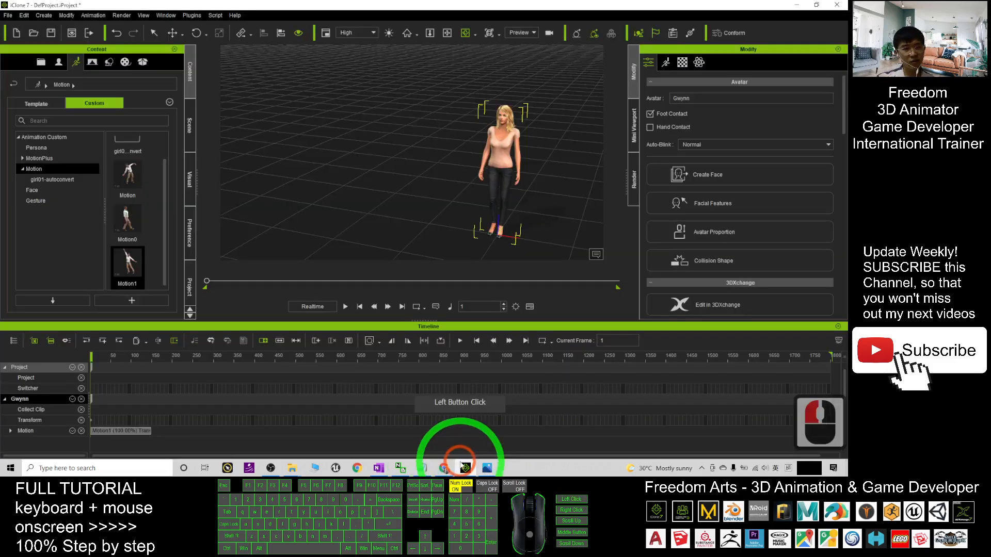
click(360, 306)
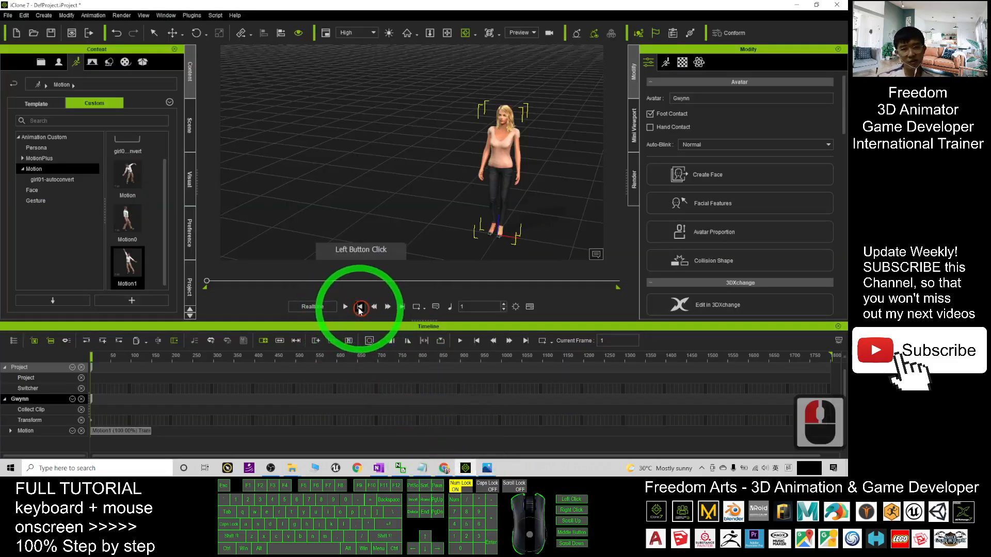
click(345, 307)
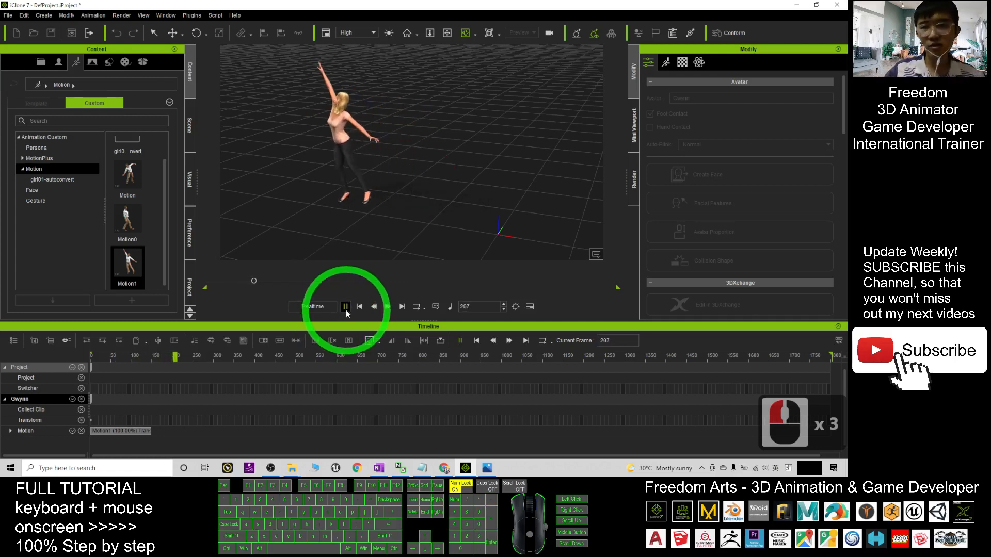
click(345, 306)
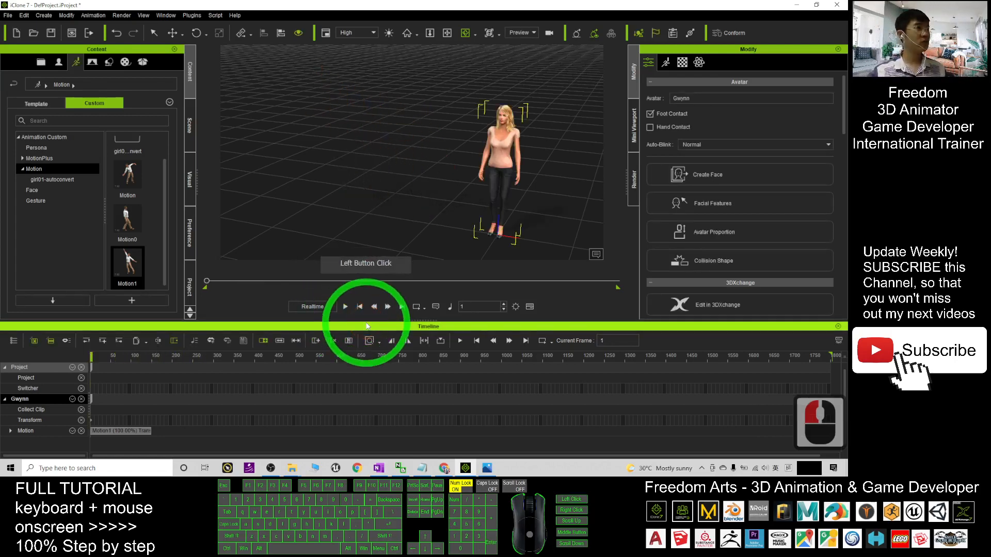